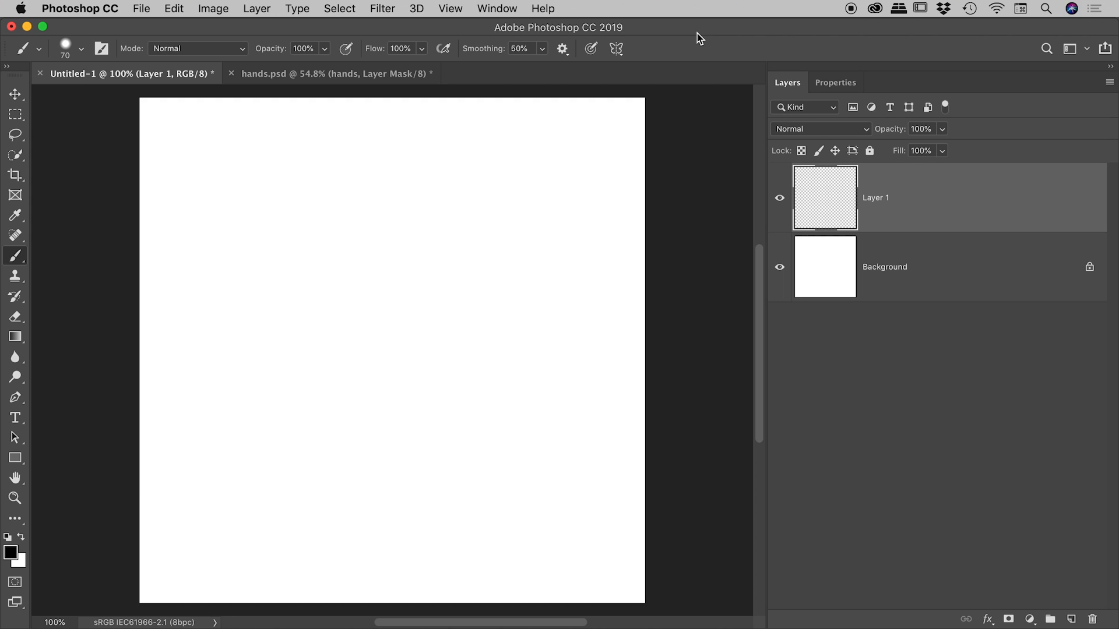
{"action": "mouse_move", "coordinate": [352, 181]}
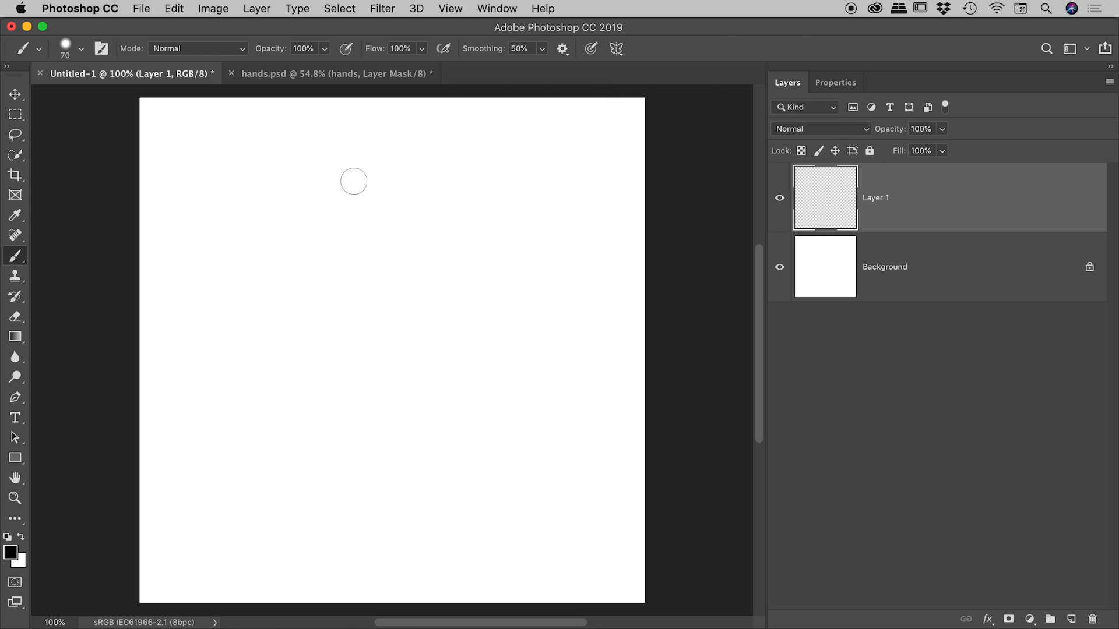
{"action": "mouse_move", "coordinate": [377, 208]}
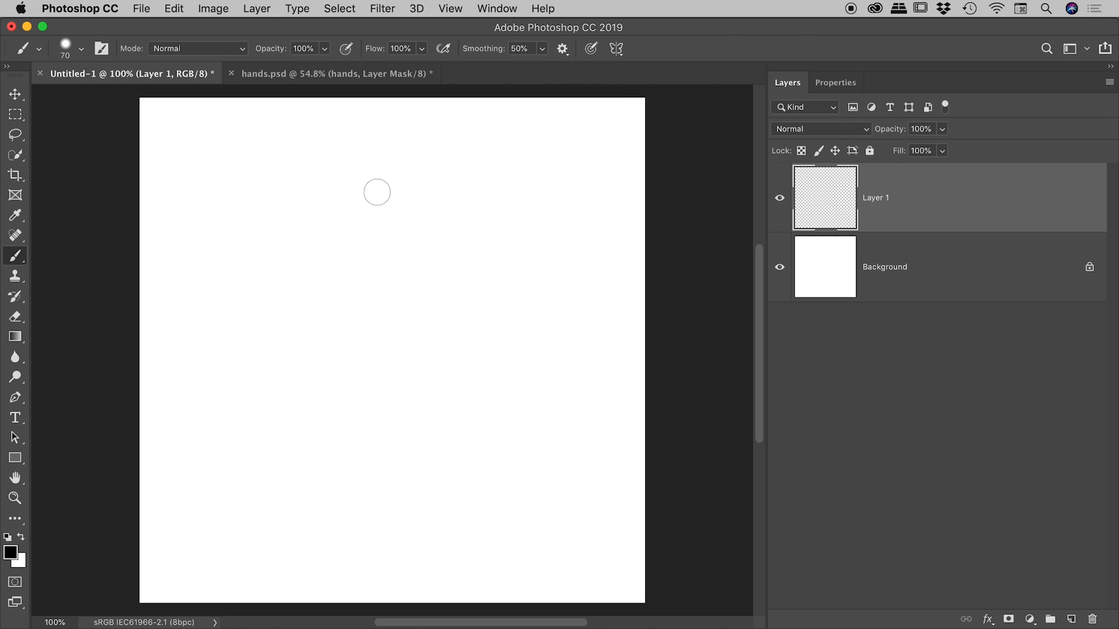
{"action": "mouse_move", "coordinate": [14, 255]}
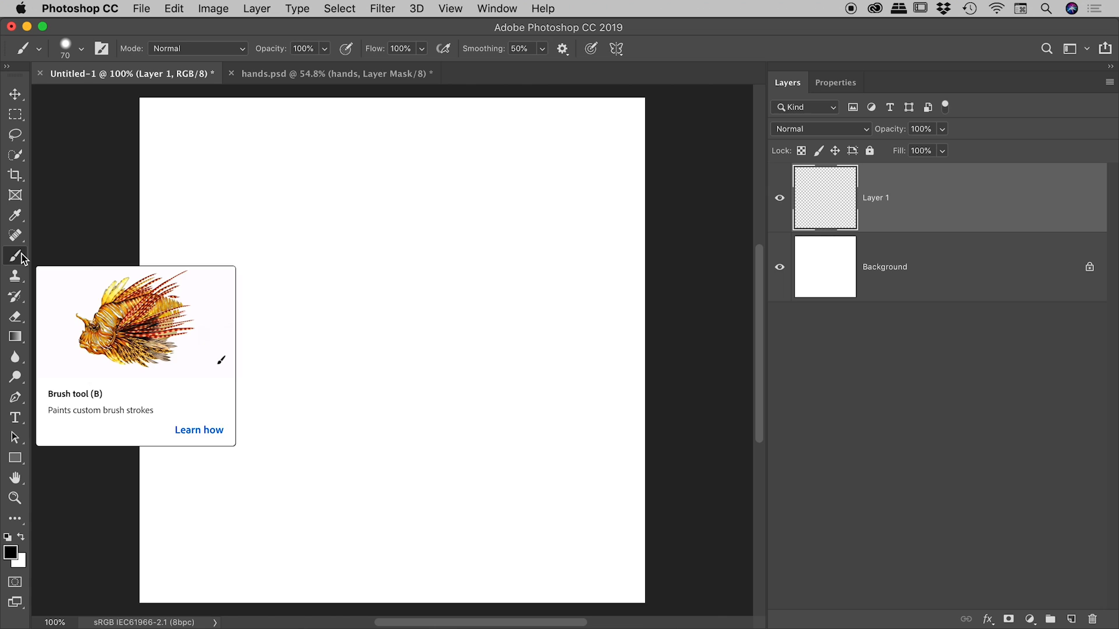
Step: Paint three black horizontal strokes at brush sizes 70 px, 150 px and 40 px
{"action": "left_click", "coordinate": [82, 50]}
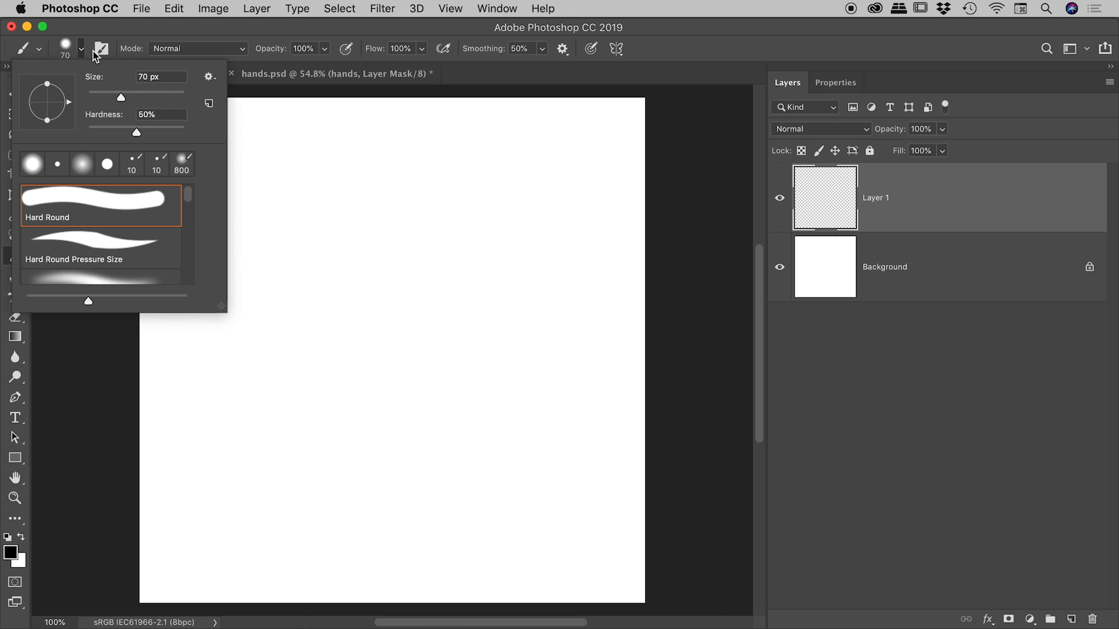
{"action": "mouse_move", "coordinate": [162, 67]}
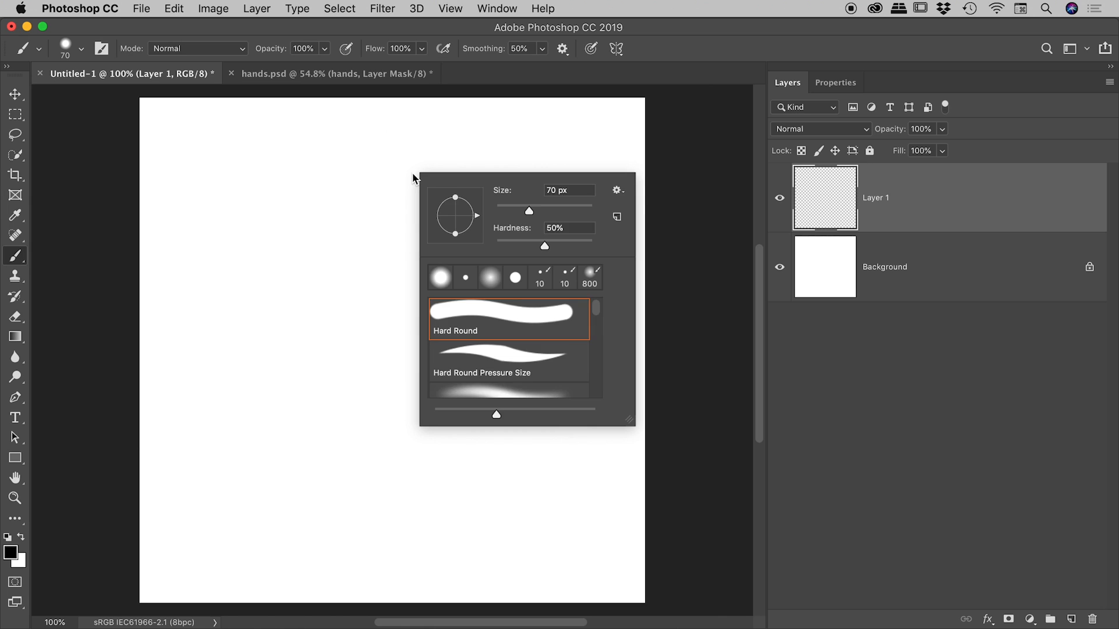
{"action": "mouse_move", "coordinate": [525, 254]}
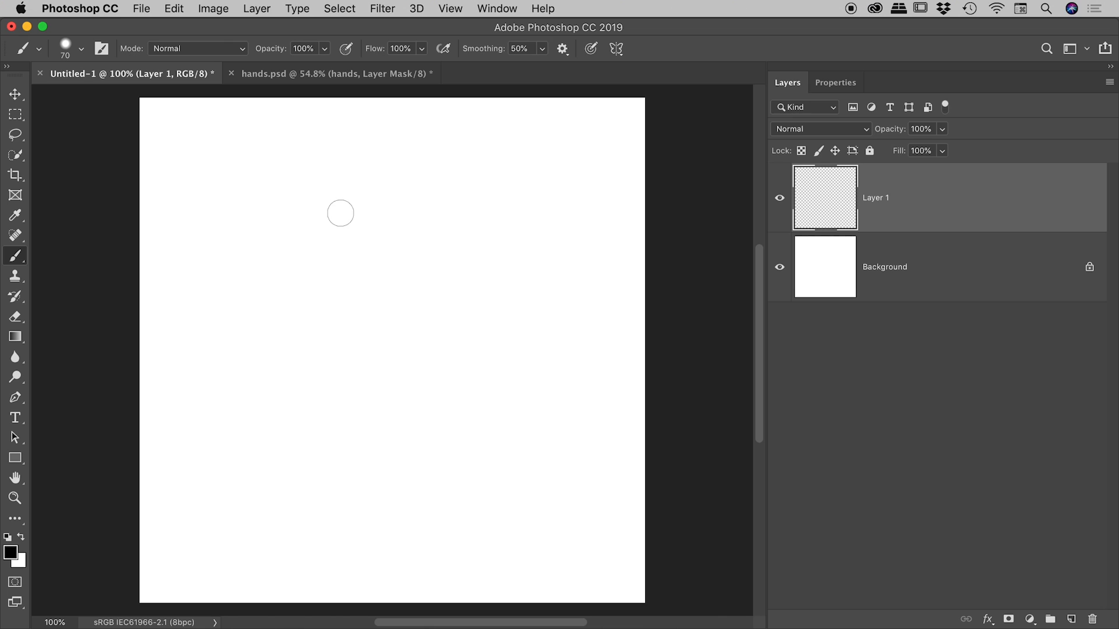
{"action": "mouse_move", "coordinate": [325, 215]}
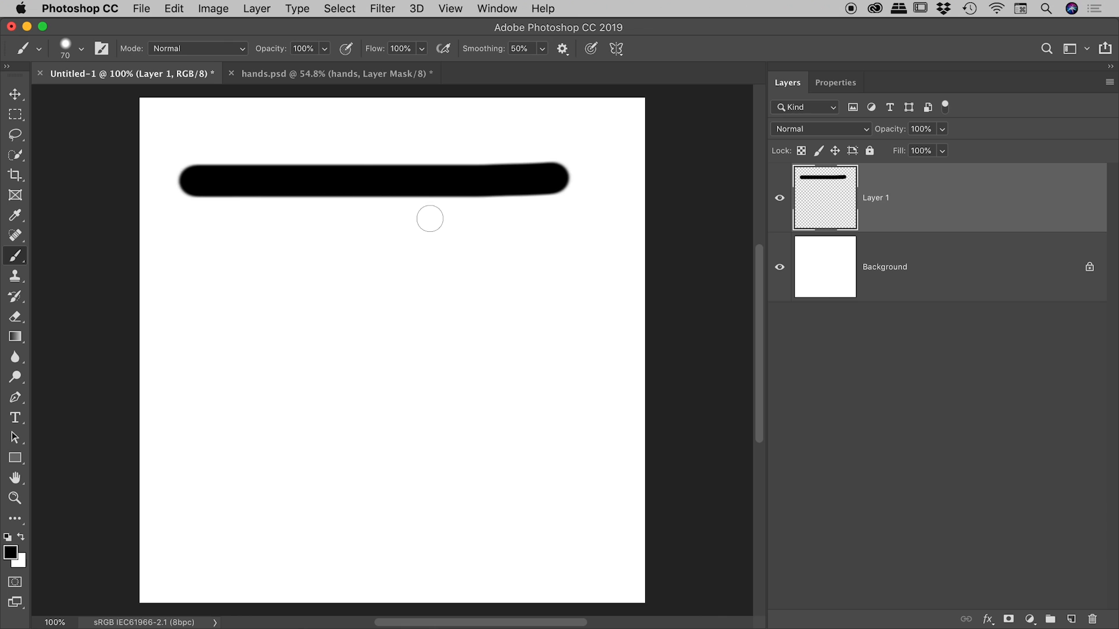
{"action": "mouse_move", "coordinate": [233, 259]}
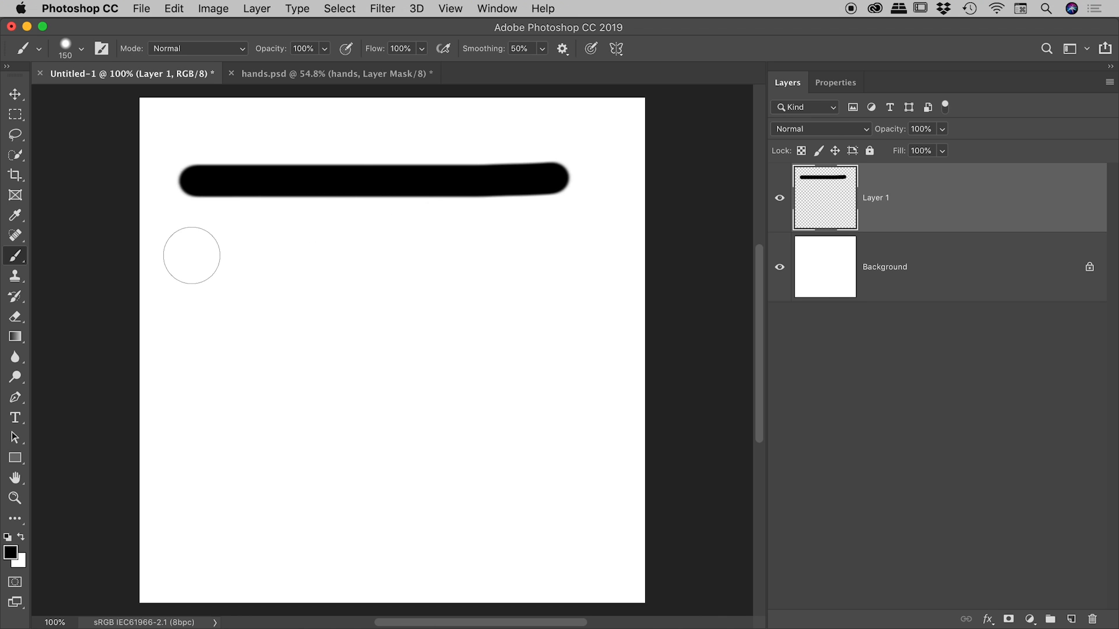
{"action": "left_click_drag", "start_coordinate": [191, 255], "coordinate": [547, 256]}
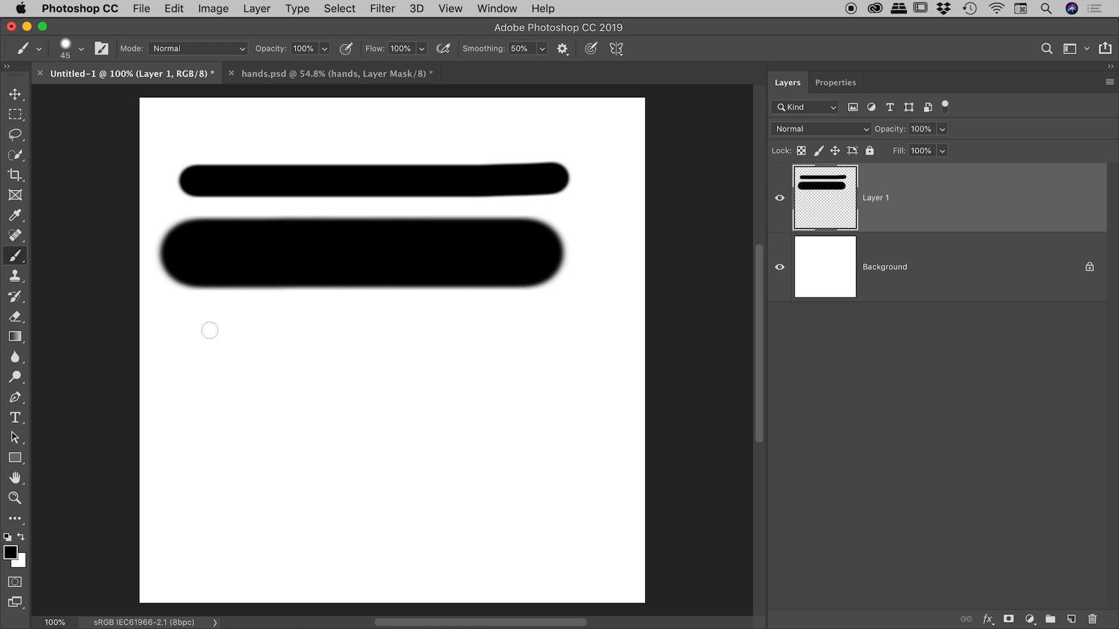
{"action": "left_click_drag", "start_coordinate": [200, 330], "coordinate": [585, 330]}
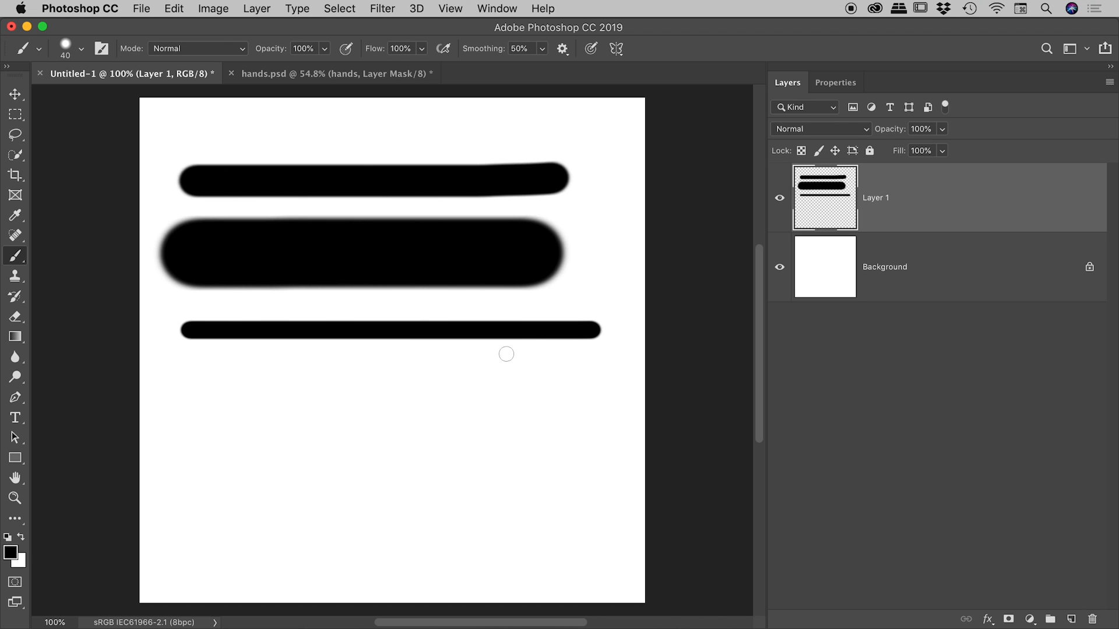
{"action": "mouse_move", "coordinate": [500, 356]}
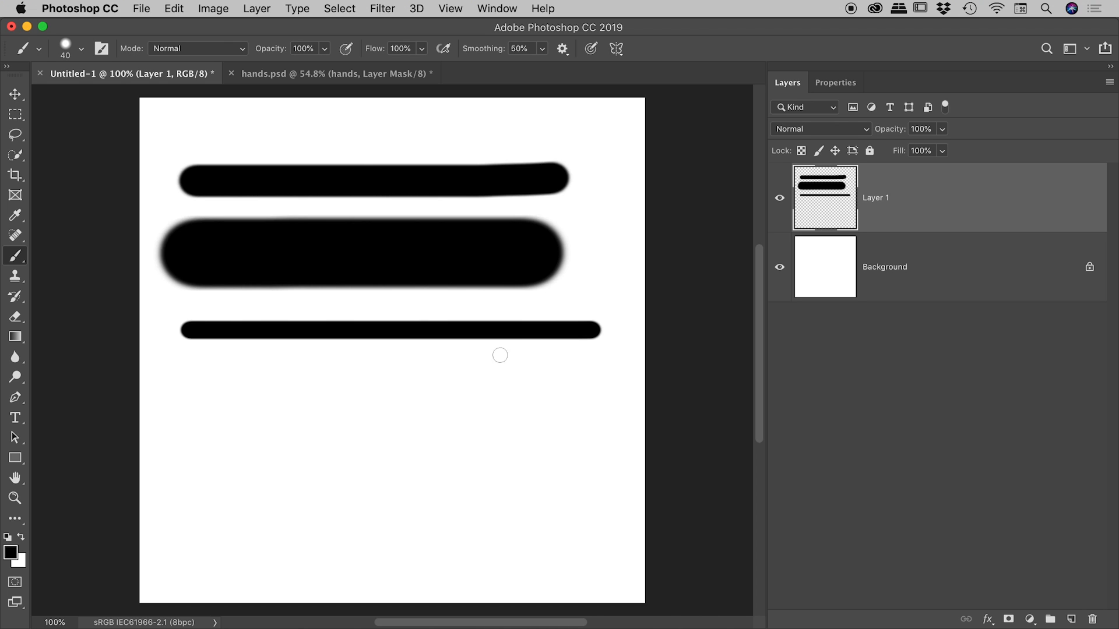
{"action": "mouse_move", "coordinate": [485, 358]}
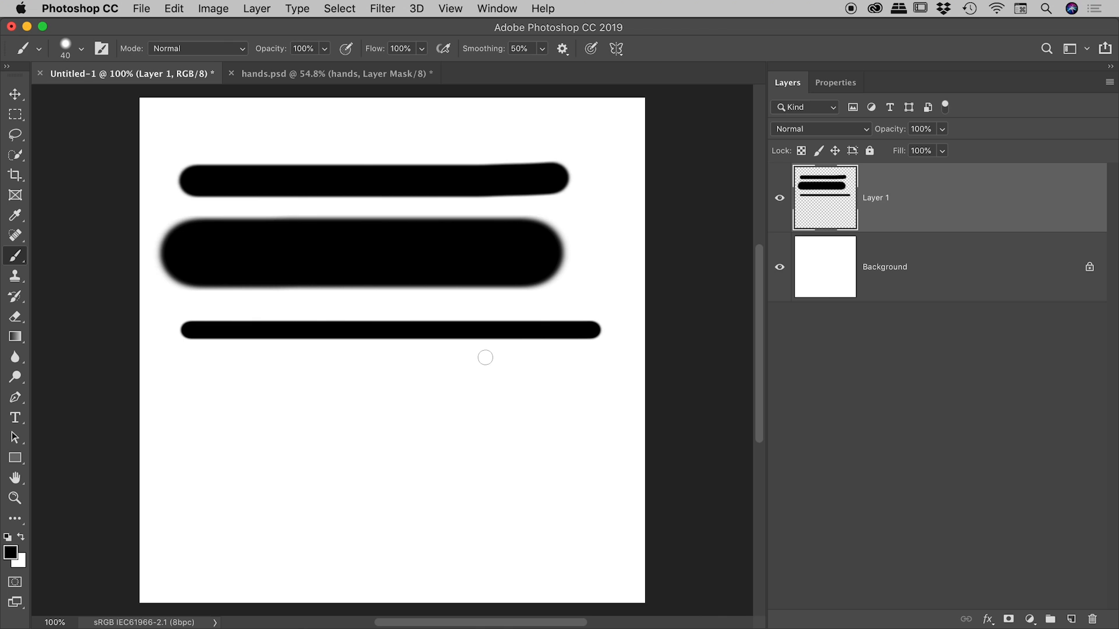
{"action": "mouse_move", "coordinate": [405, 377]}
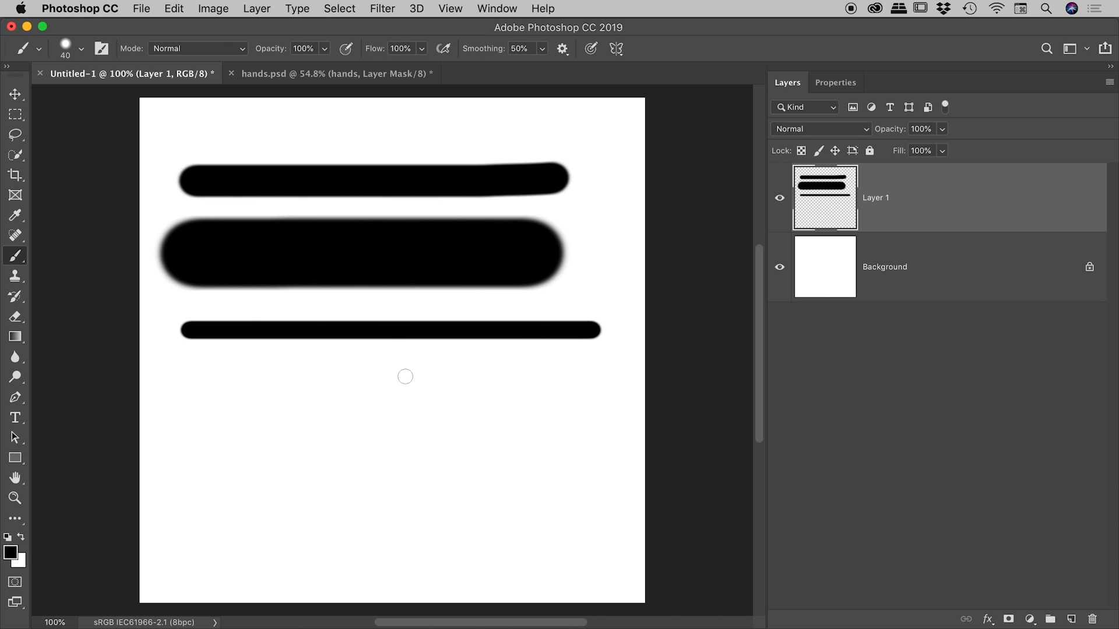
{"action": "mouse_move", "coordinate": [339, 411]}
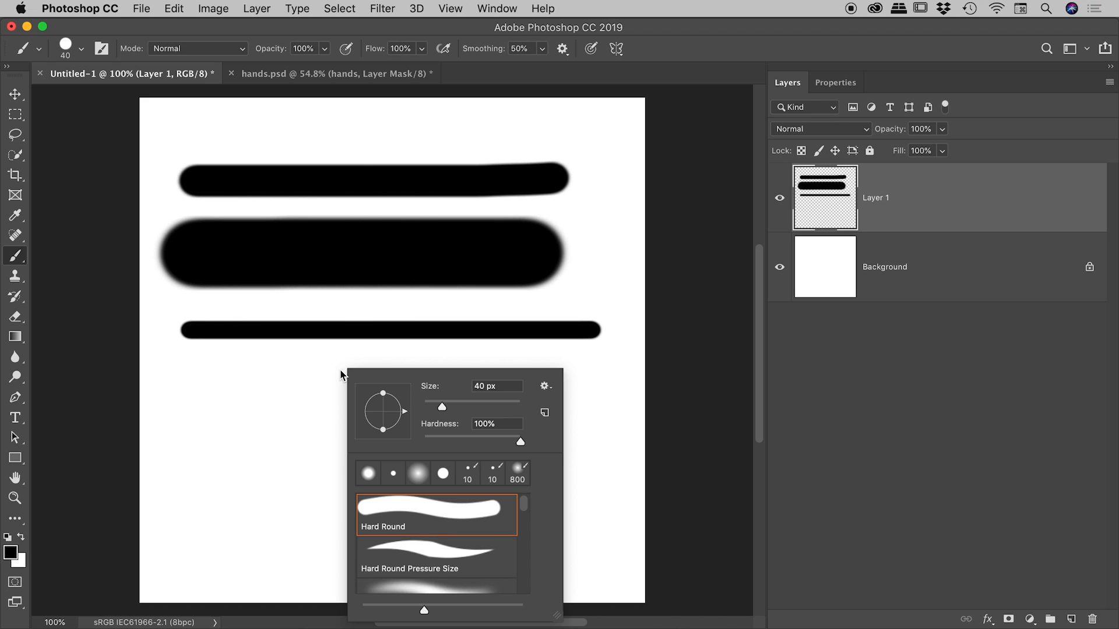
{"action": "mouse_move", "coordinate": [501, 443]}
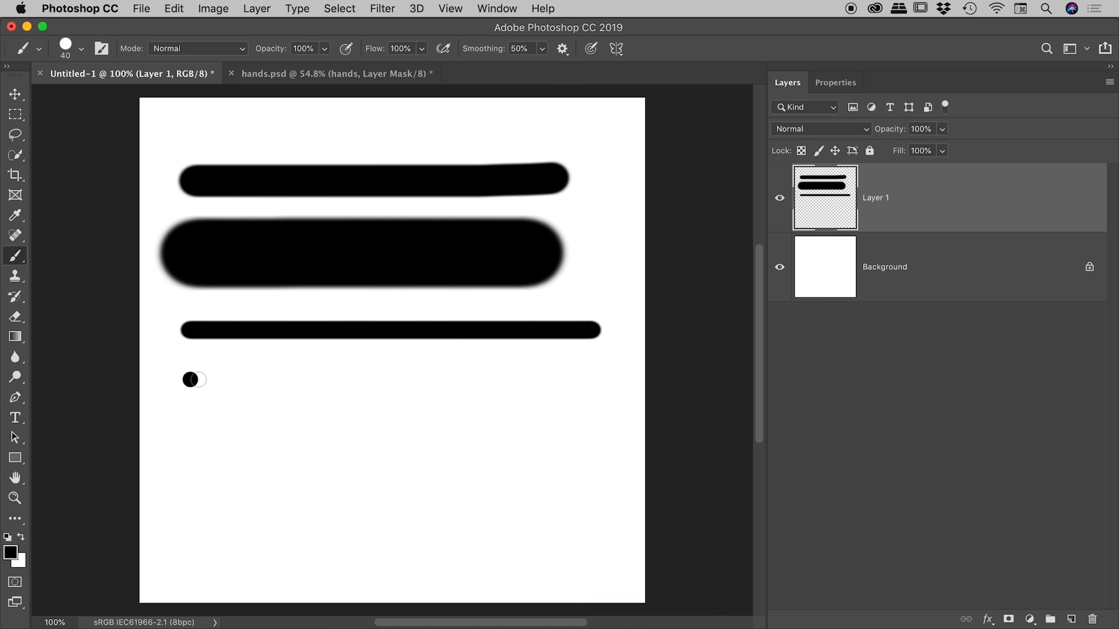
Step: Paint a 100% hardness stroke under the thin line, then a 0% hardness stroke at the bottom
{"action": "left_click_drag", "start_coordinate": [189, 380], "coordinate": [571, 386]}
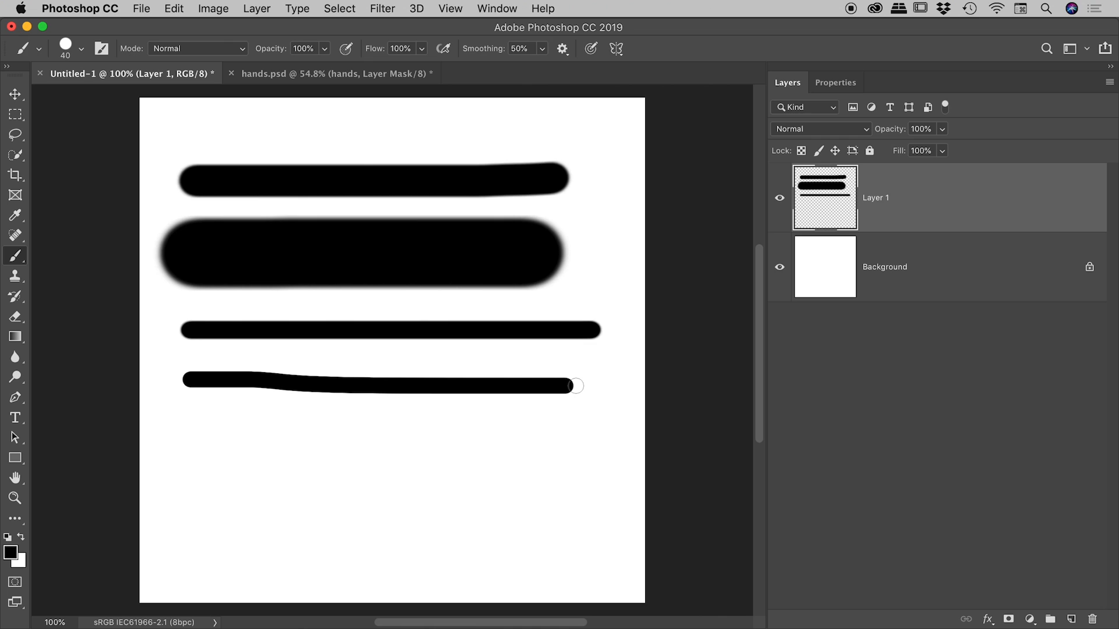
{"action": "left_click_drag", "start_coordinate": [575, 386], "coordinate": [543, 388]}
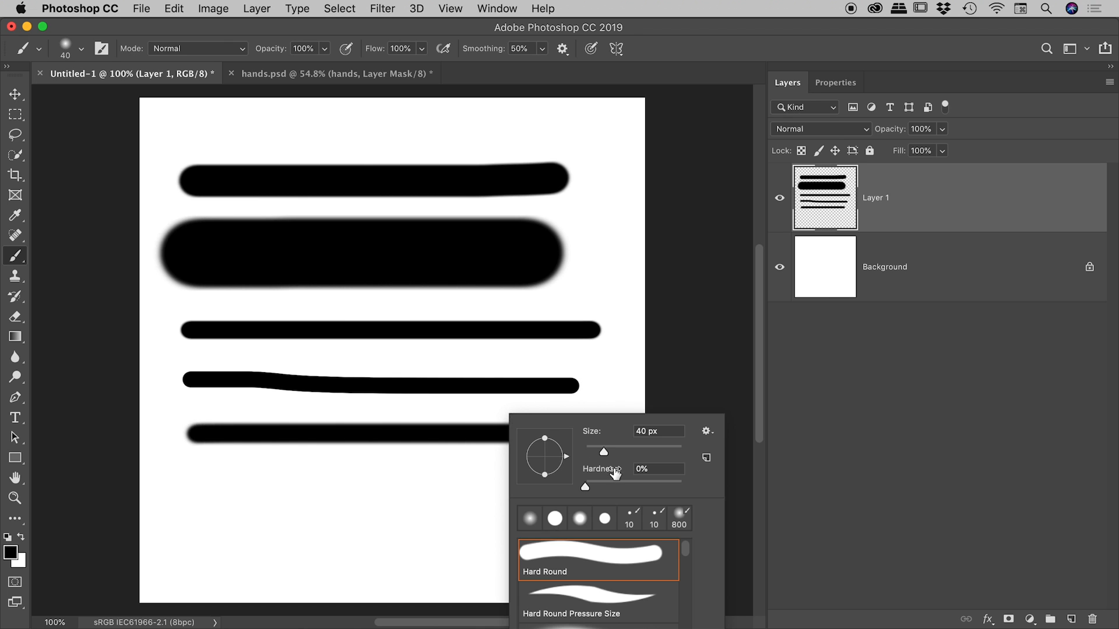
{"action": "mouse_move", "coordinate": [622, 488]}
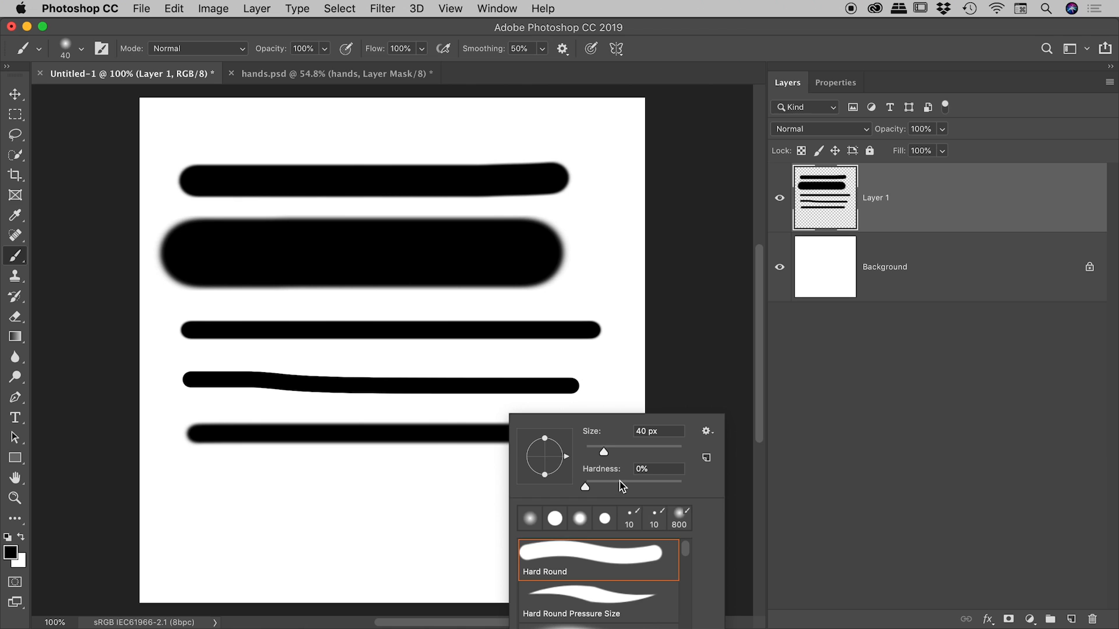
{"action": "mouse_move", "coordinate": [617, 487]}
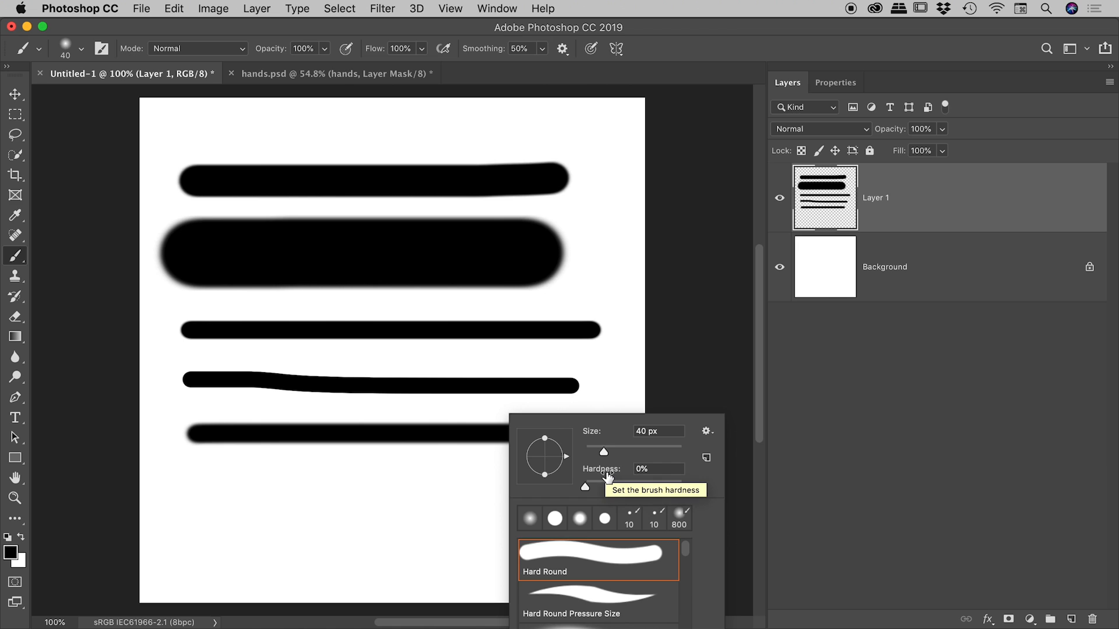
{"action": "mouse_move", "coordinate": [651, 79]}
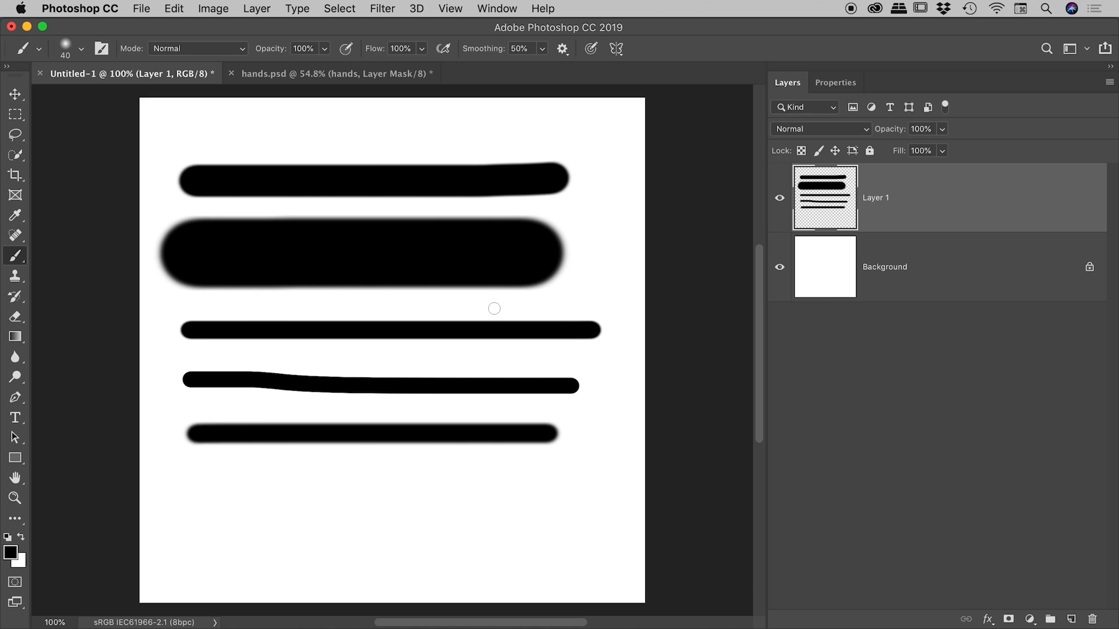
Step: Bring the hands.psd document to the front
{"action": "left_click", "coordinate": [333, 73]}
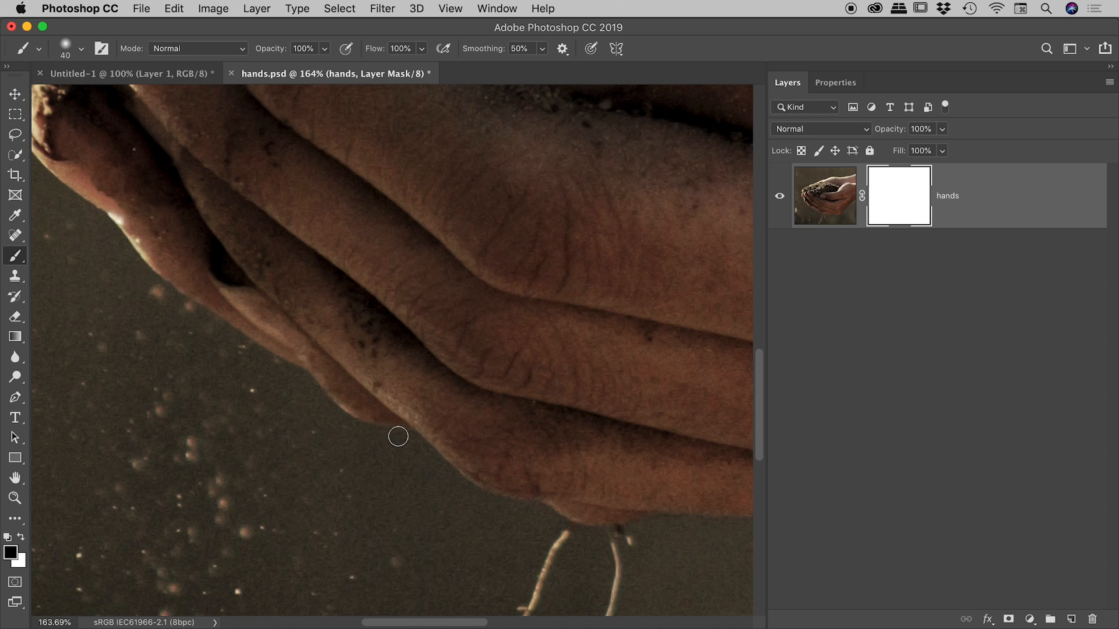
{"action": "mouse_move", "coordinate": [297, 389]}
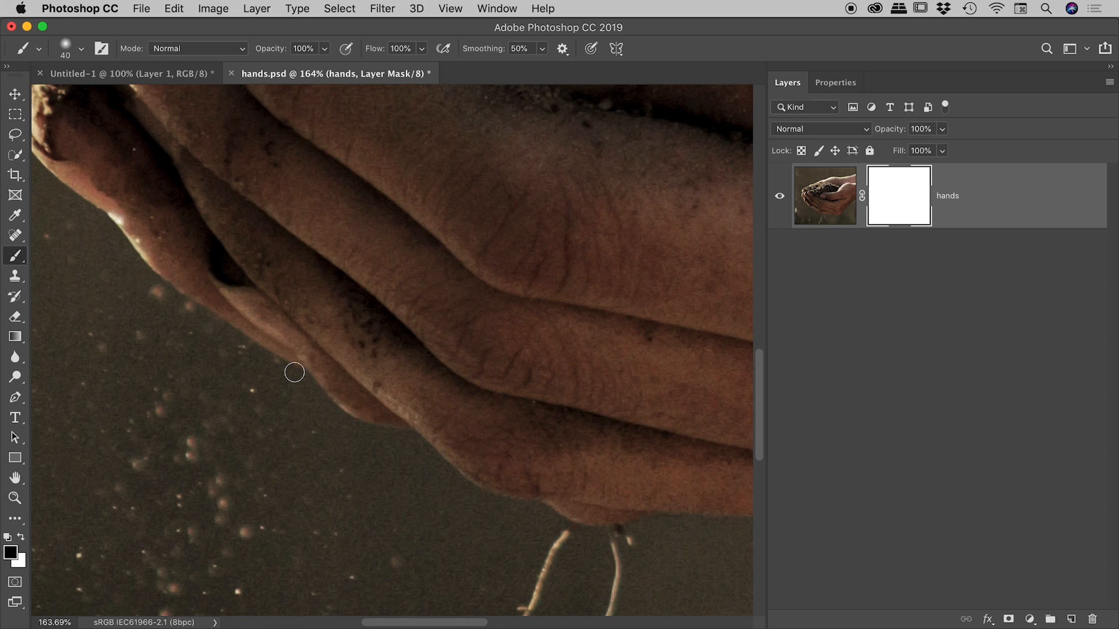
{"action": "mouse_move", "coordinate": [292, 418]}
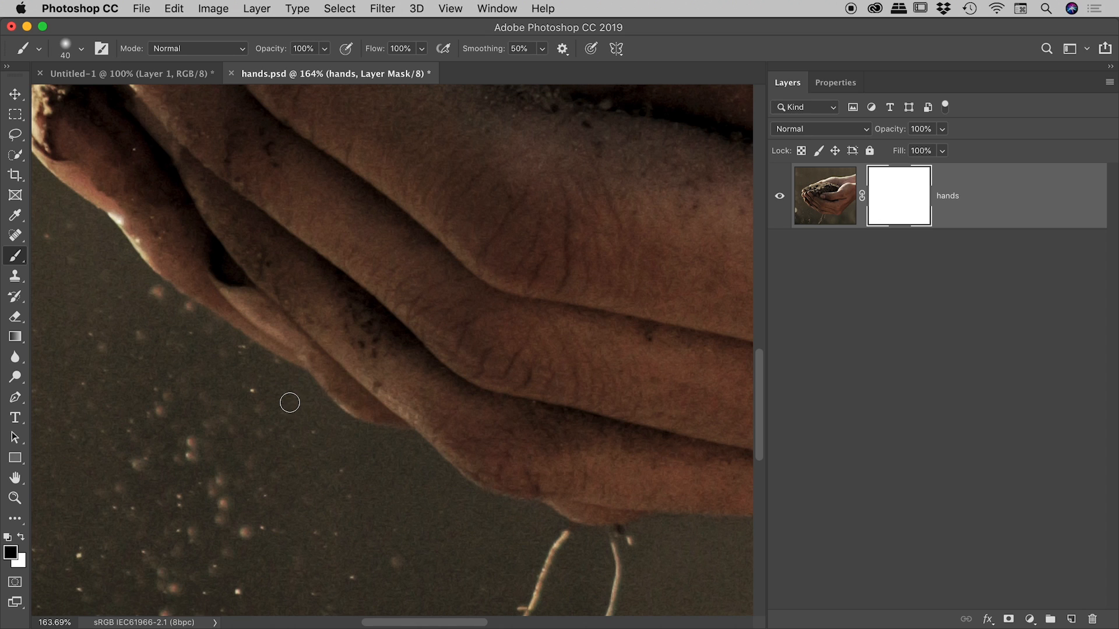
{"action": "mouse_move", "coordinate": [255, 424]}
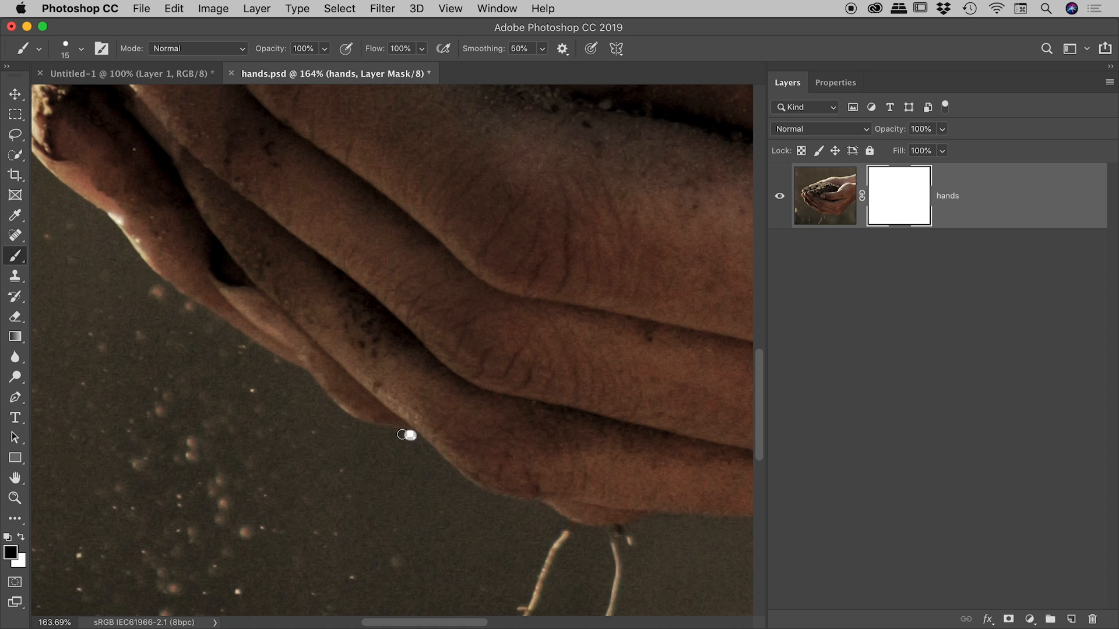
Step: Paint black on the mask with a 15 px hard brush along the lower finger edge
{"action": "left_click_drag", "start_coordinate": [405, 433], "coordinate": [331, 409]}
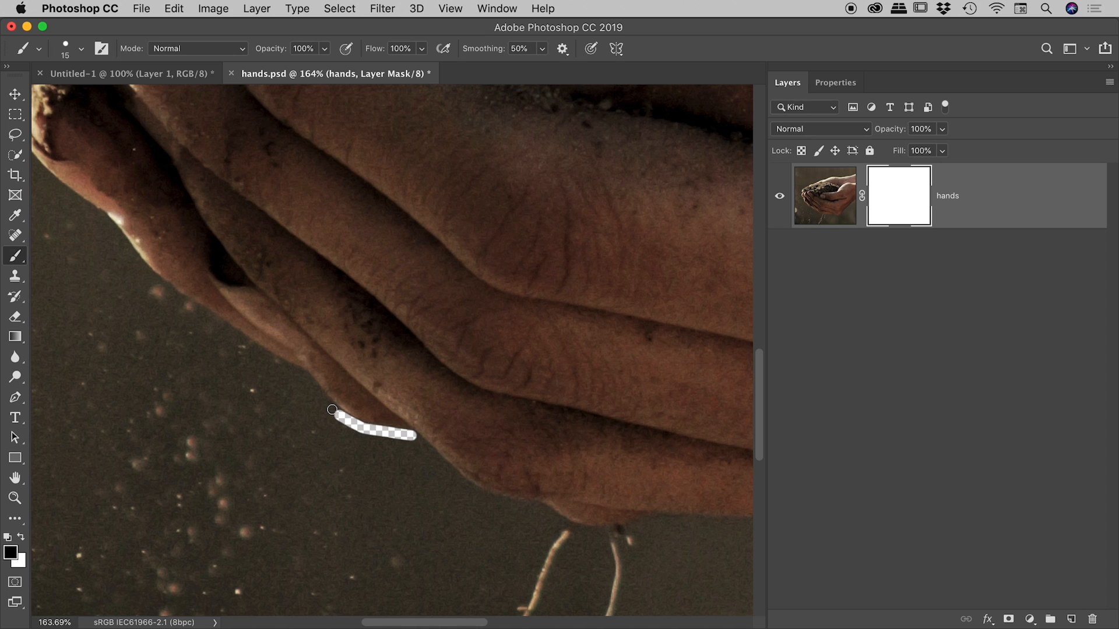
{"action": "left_click_drag", "start_coordinate": [331, 409], "coordinate": [298, 372]}
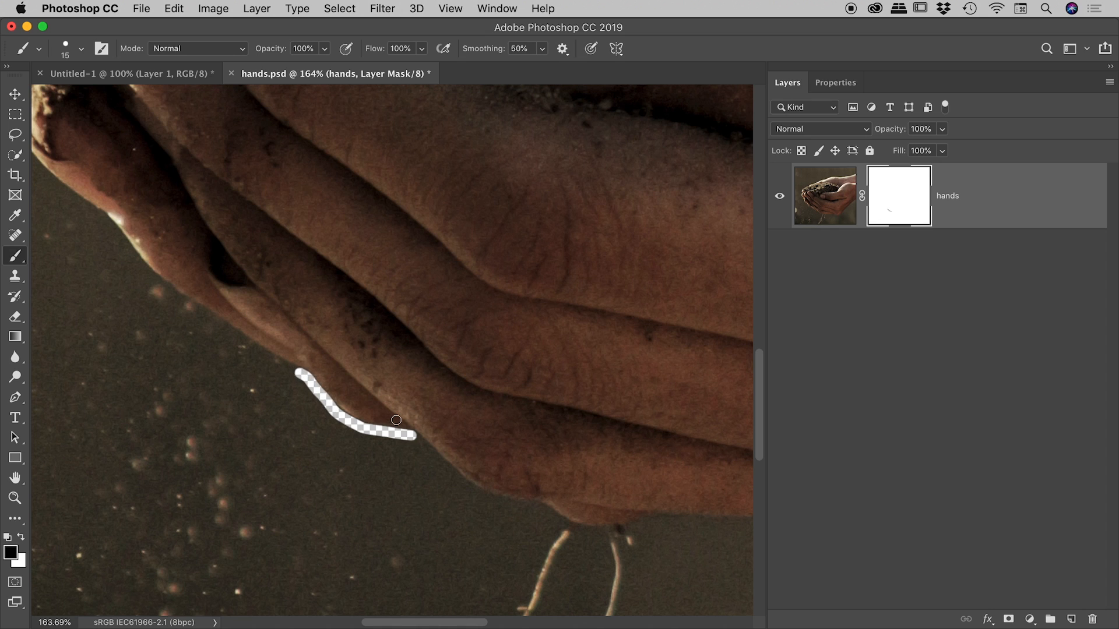
{"action": "mouse_move", "coordinate": [500, 386]}
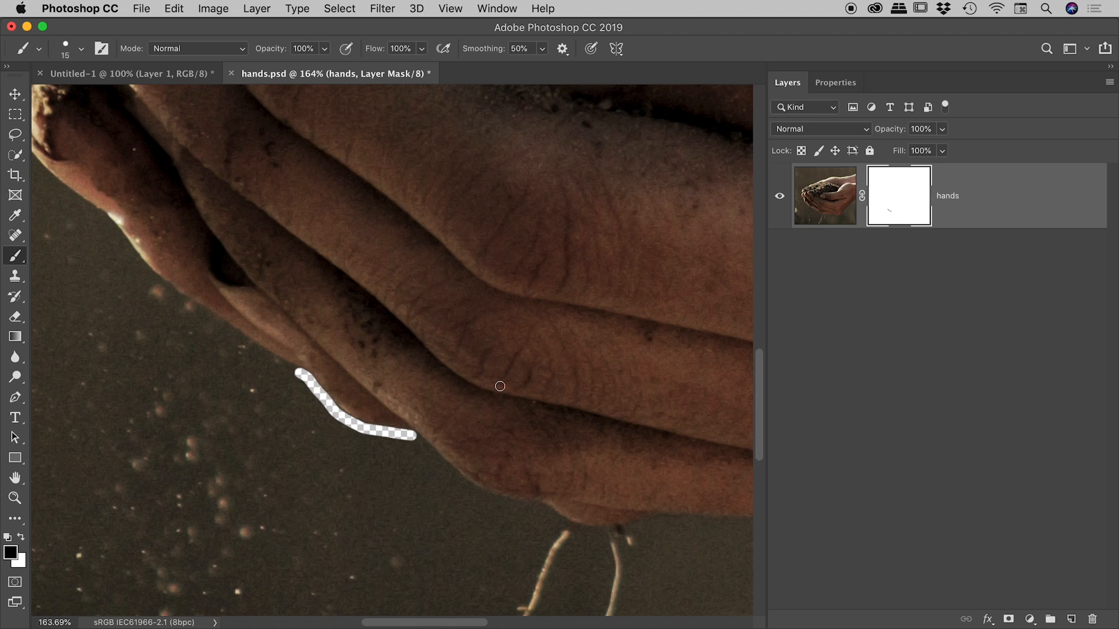
{"action": "mouse_move", "coordinate": [499, 391]}
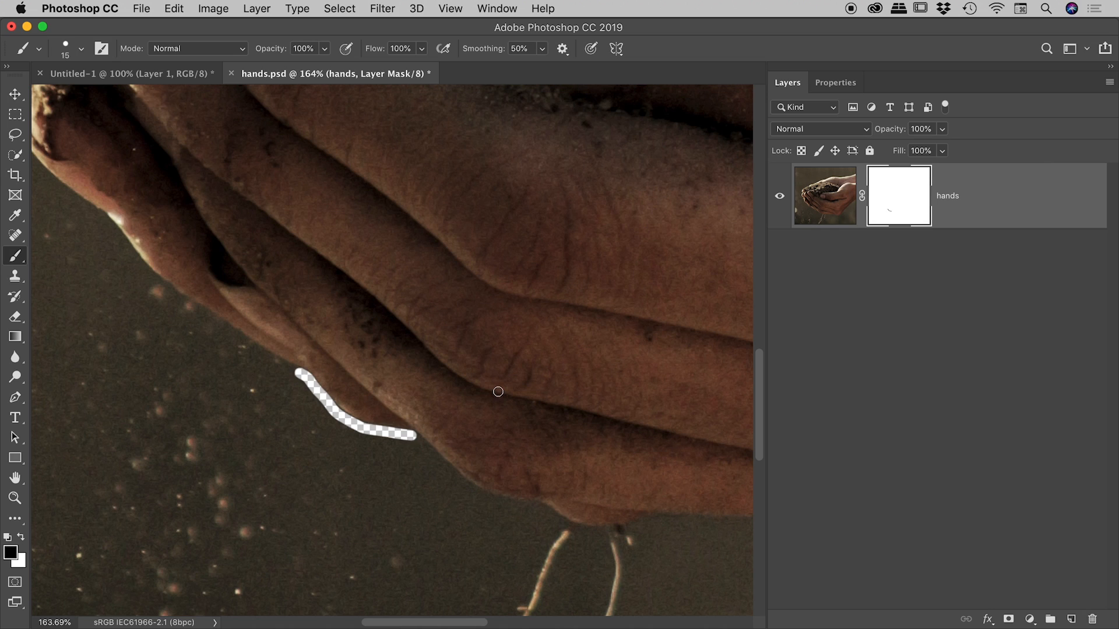
{"action": "mouse_move", "coordinate": [490, 415]}
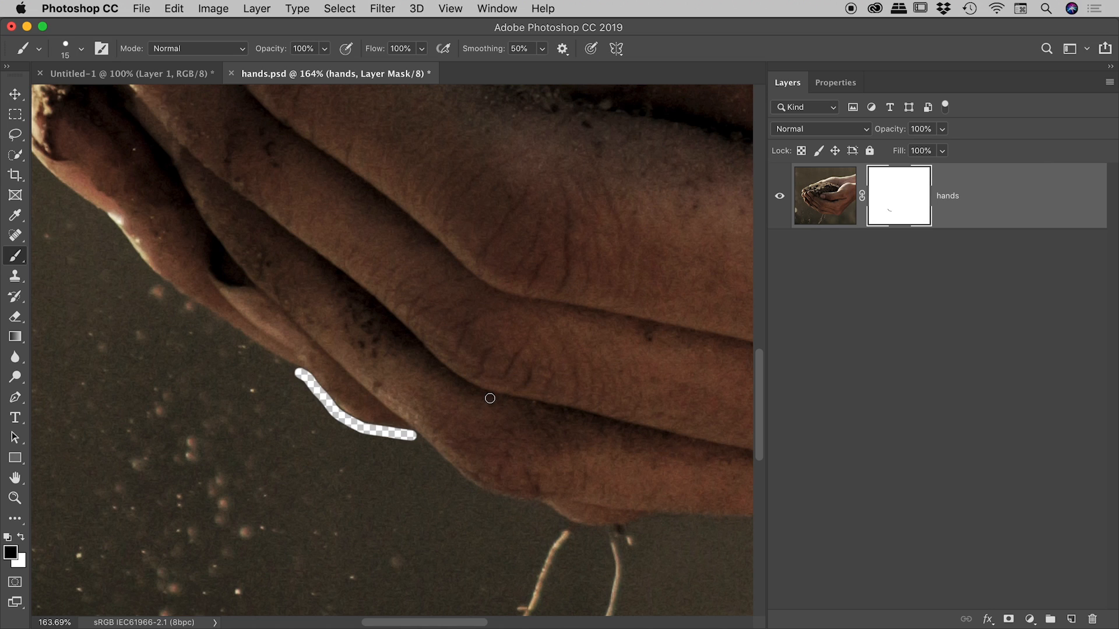